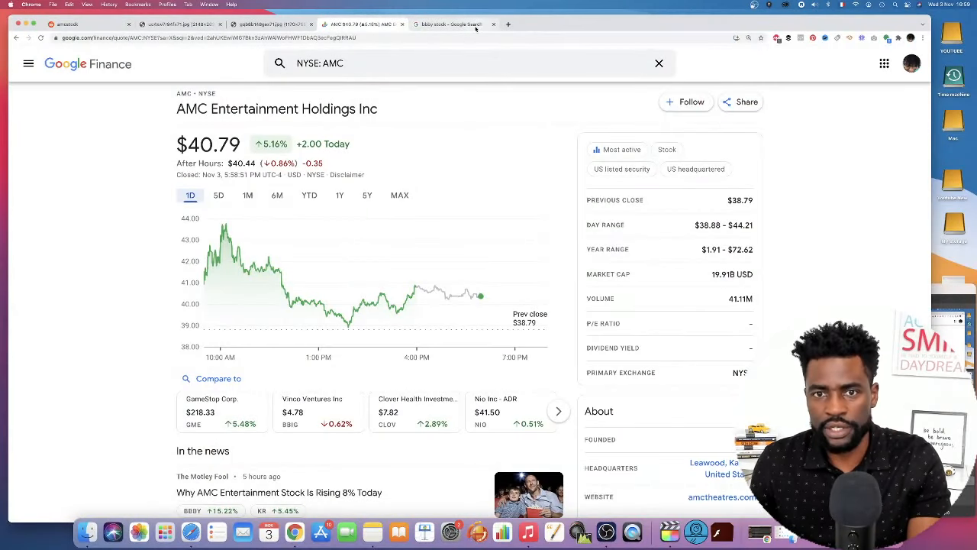
mouse_move(451, 24)
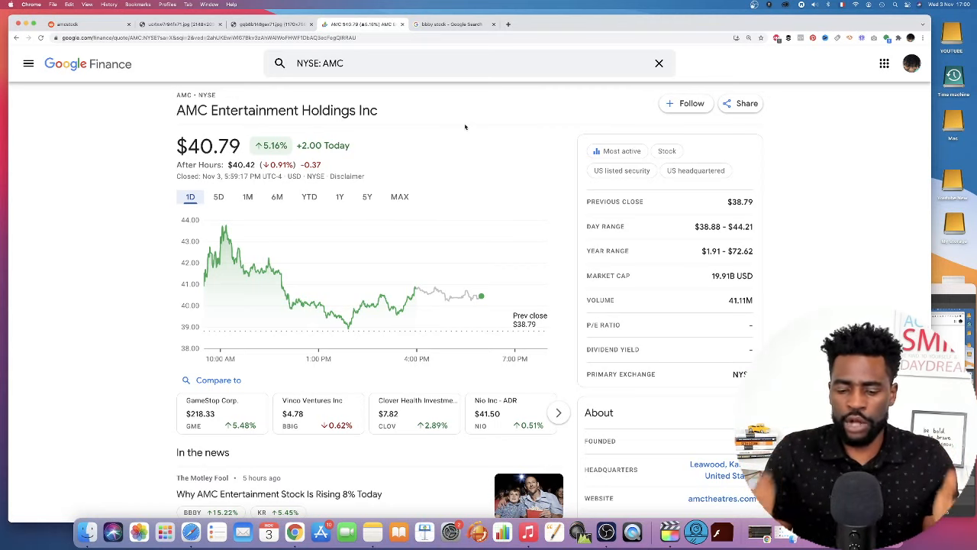
Show the 5-day chart for BBBY in the 'bbby stock' Google Search market summary.
click(450, 24)
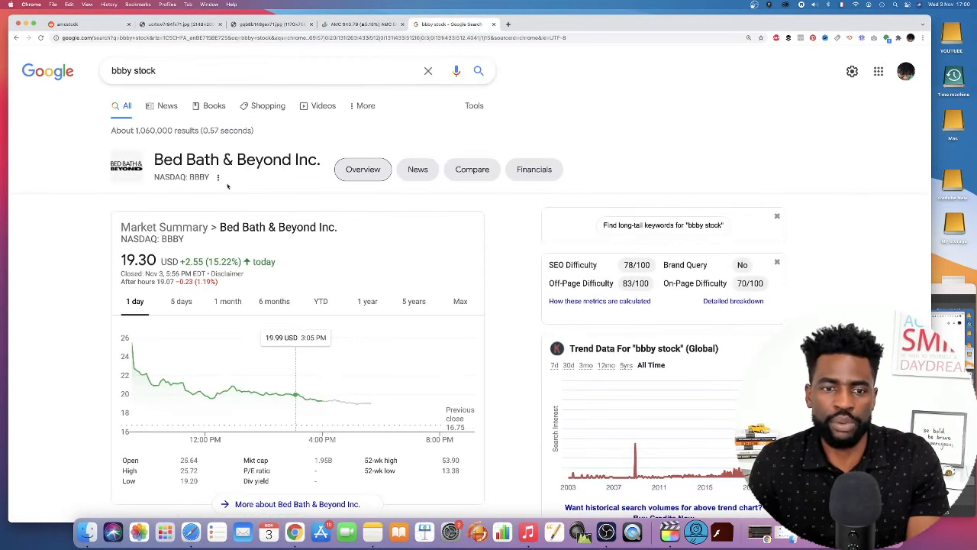
click(180, 300)
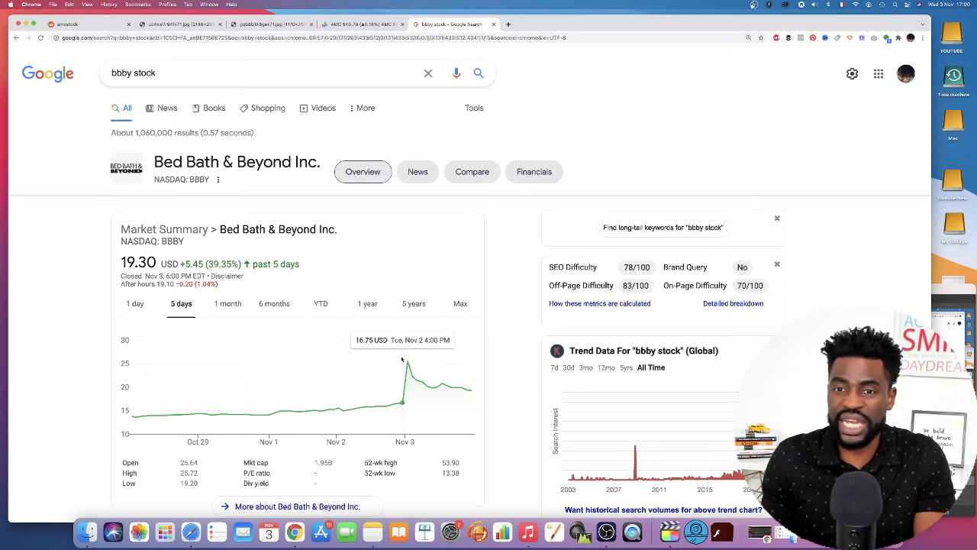
mouse_move(383, 359)
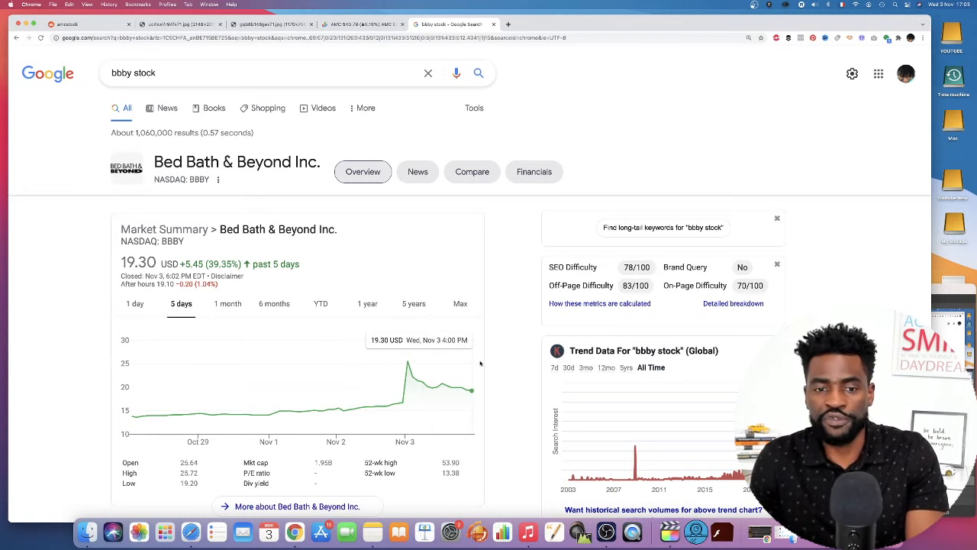
mouse_move(421, 259)
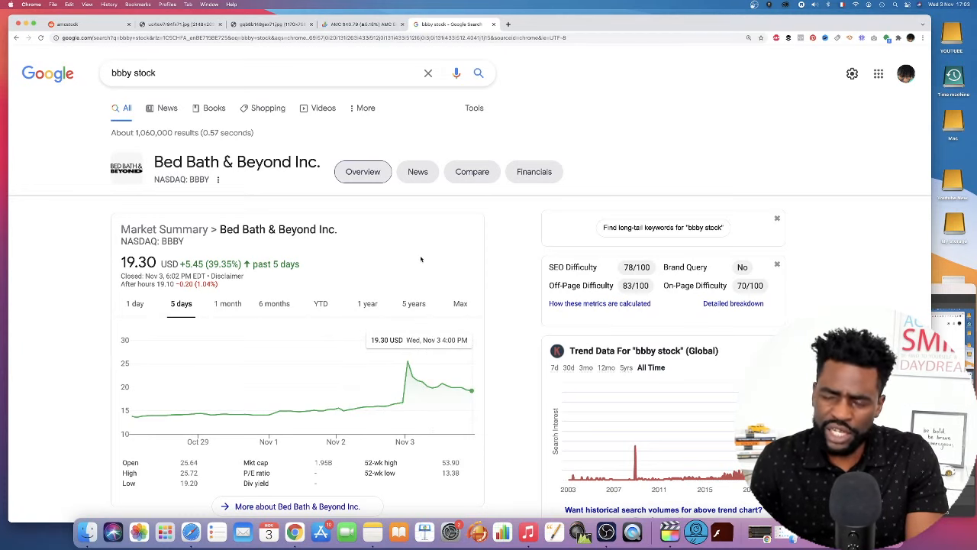